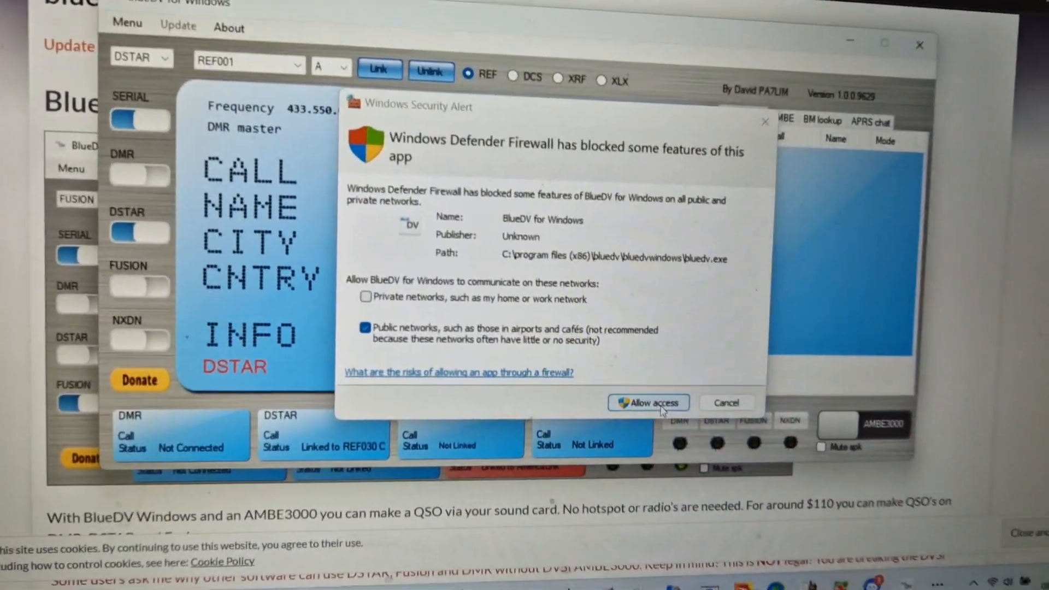
# - Allow BlueDV access through Windows Defender Firewall on Public networks
pyautogui.click(646, 402)
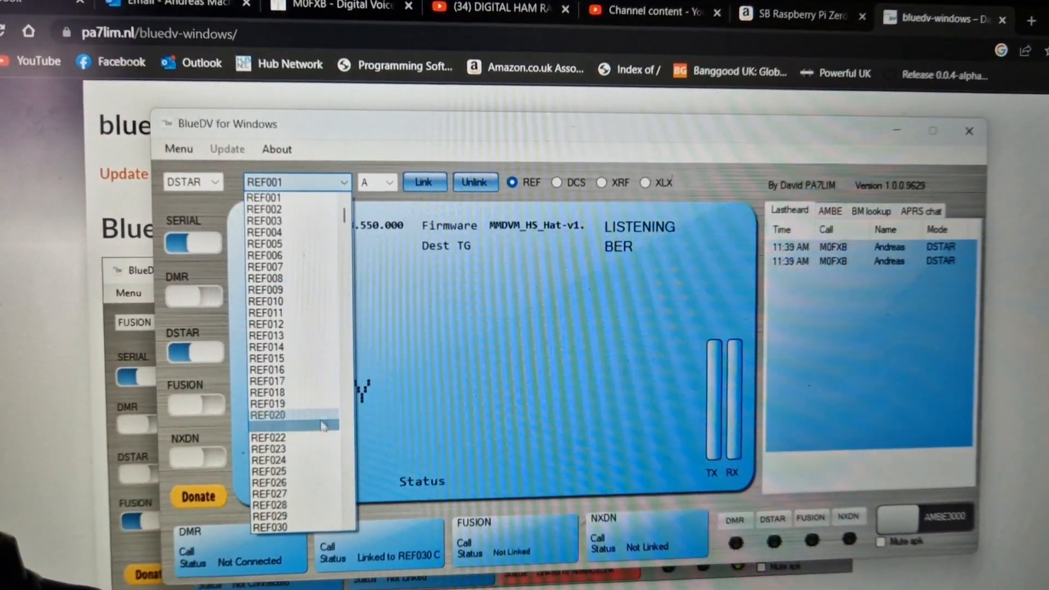
# - Choose REF030 as the D-STAR reflector and show its module letters A to Z
pyautogui.click(269, 526)
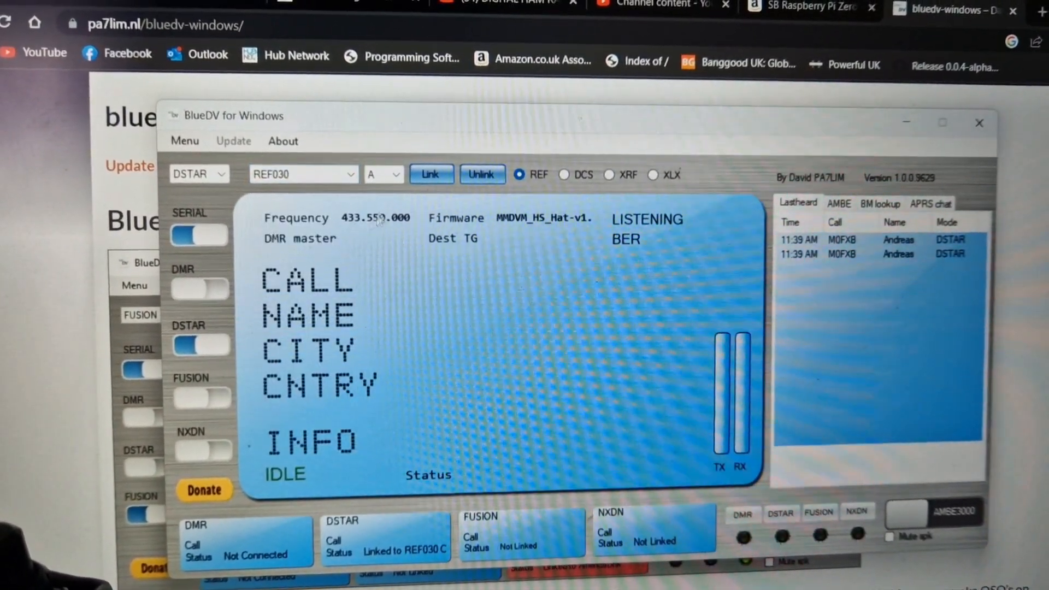
pyautogui.click(378, 173)
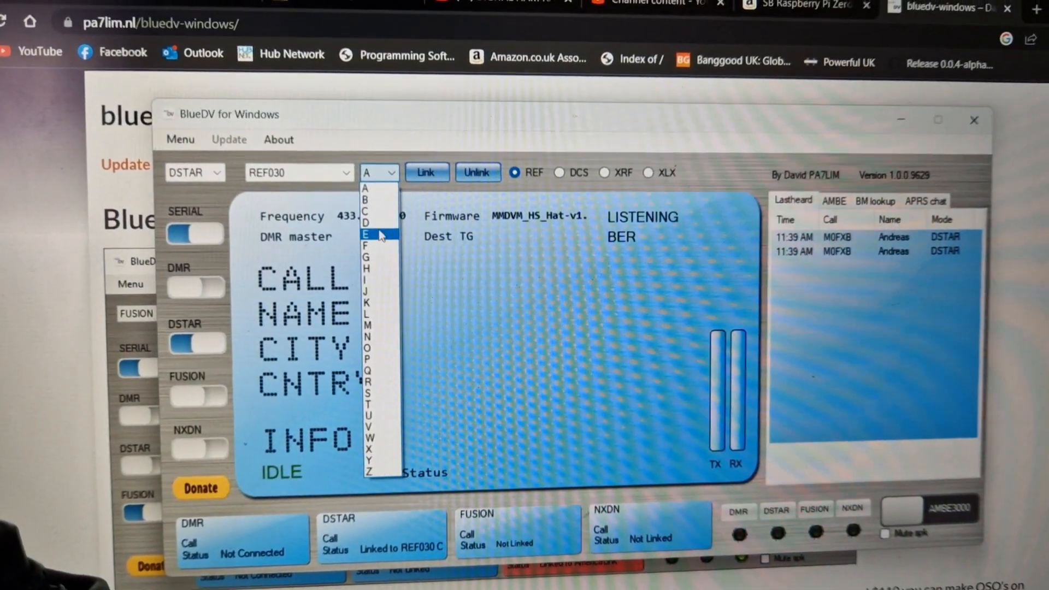